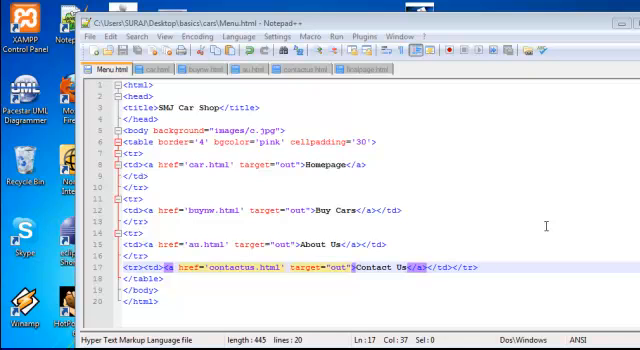
# Add empty <body> and </body> tags below </head> on the find page.
pyautogui.click(96, 36)
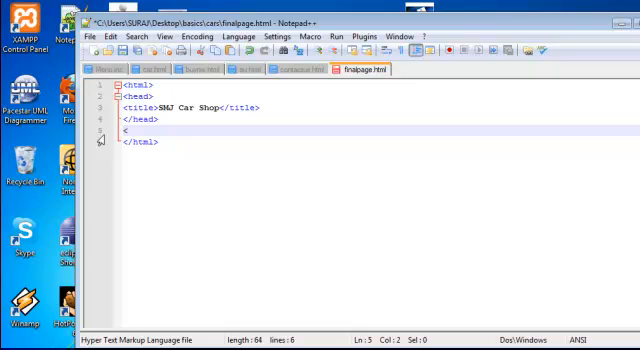
pyautogui.write('body>')
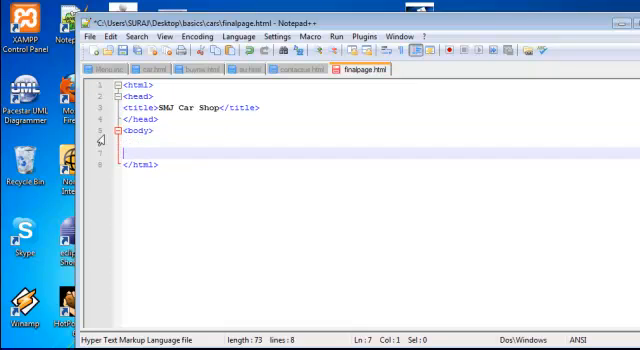
pyautogui.write('</body>')
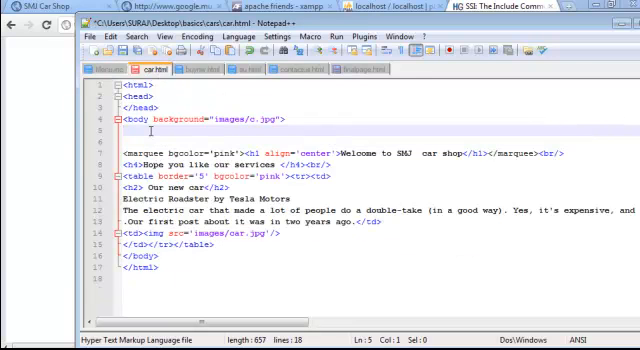
# Insert <!--#include file="Menu.inc" --> on the line after <body> in the car page.
pyautogui.write('<!--#include file="" -->')
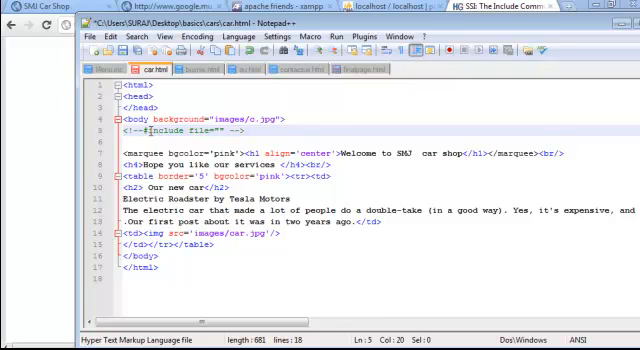
pyautogui.write('Menu')
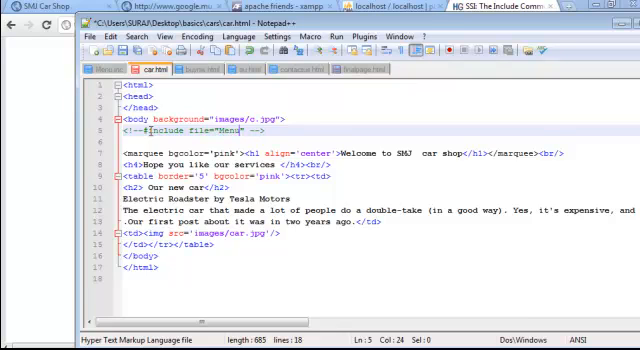
pyautogui.write('.inc')
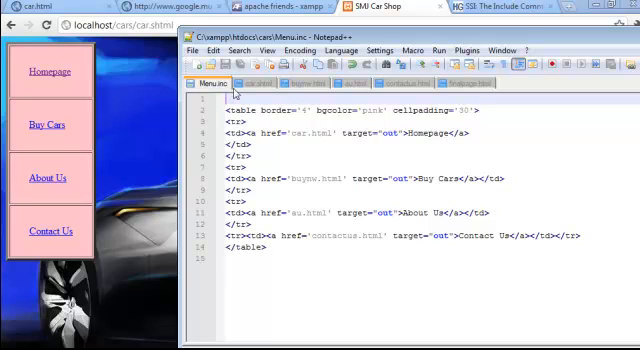
# View Menu.inc, then return to car.shtml and select the include directive line.
pyautogui.click(268, 82)
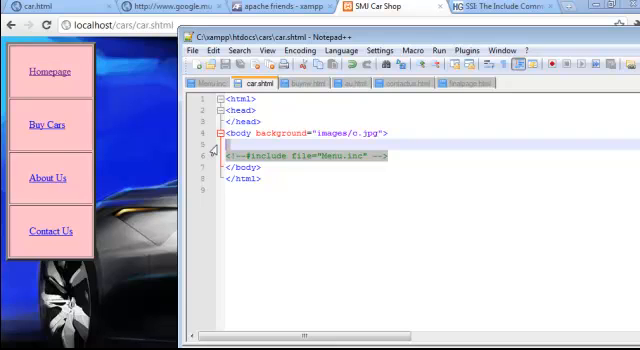
pyautogui.click(4, 348)
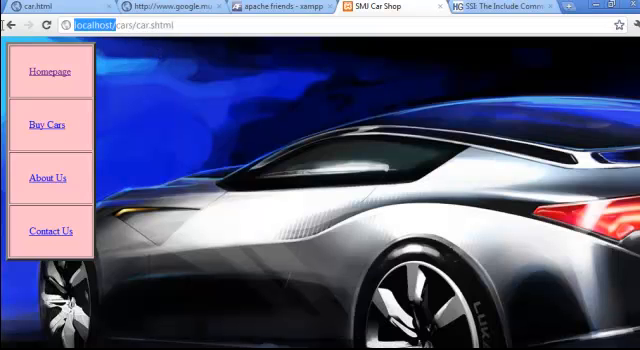
pyautogui.click(130, 26)
pyautogui.write('http://localhost/')
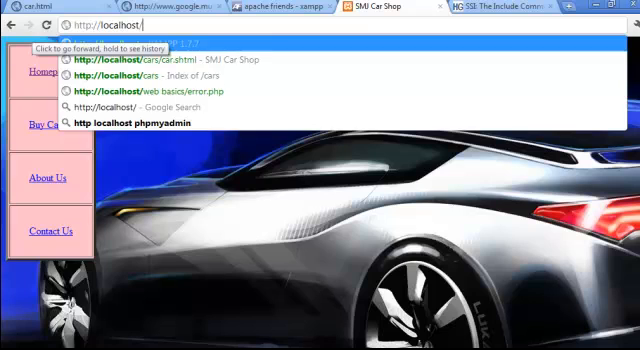
pyautogui.click(150, 74)
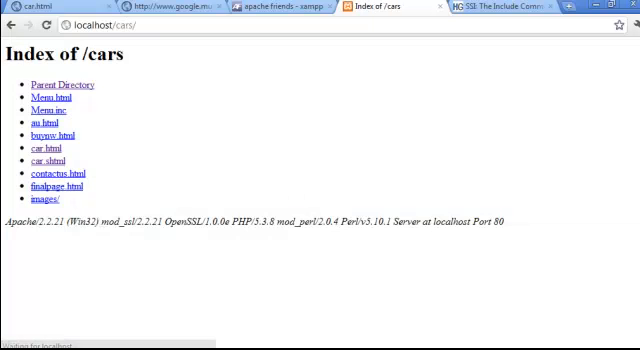
pyautogui.moveTo(48, 162)
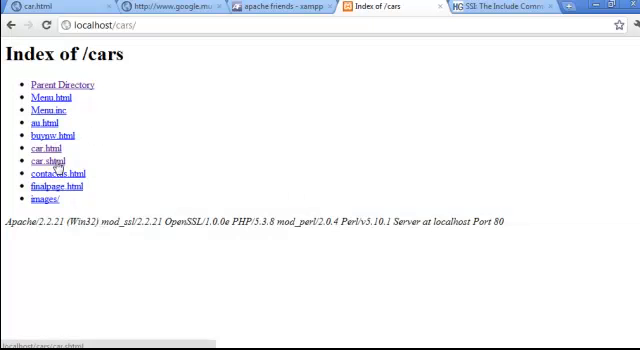
pyautogui.click(48, 164)
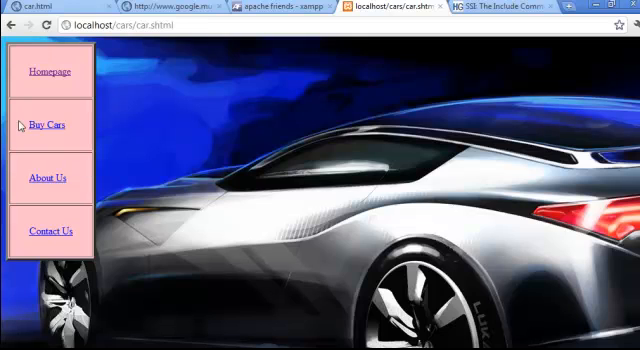
pyautogui.moveTo(64, 212)
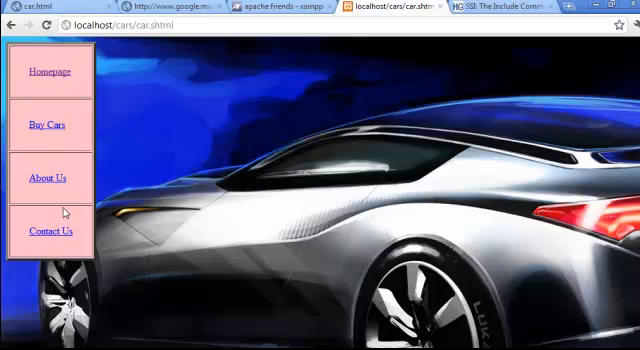
pyautogui.moveTo(174, 110)
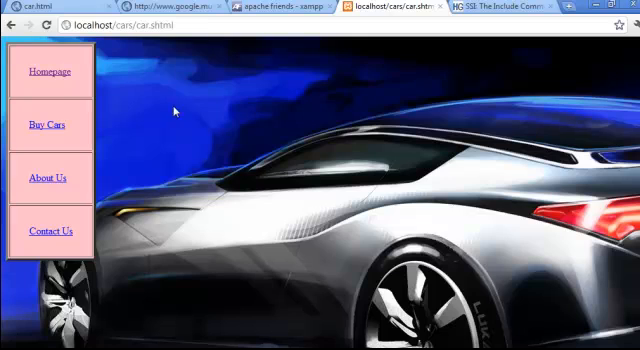
pyautogui.moveTo(198, 178)
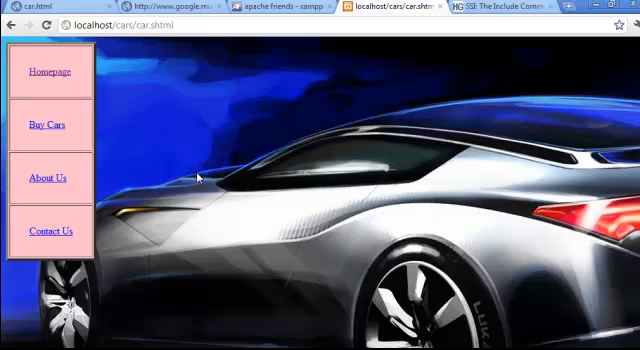
pyautogui.moveTo(336, 228)
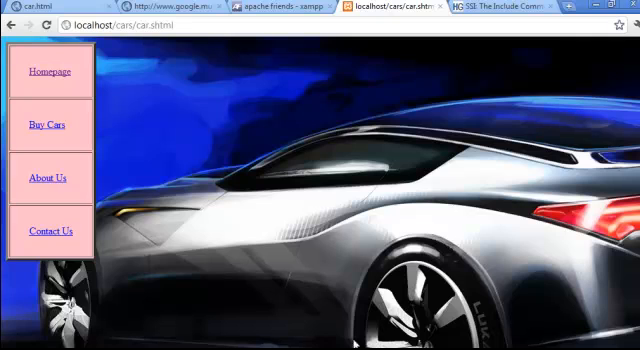
pyautogui.moveTo(252, 184)
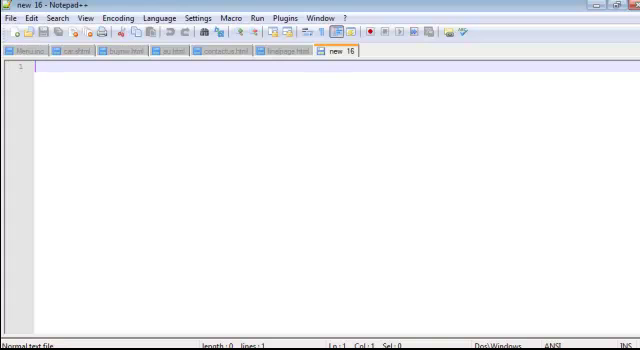
pyautogui.moveTo(436, 8)
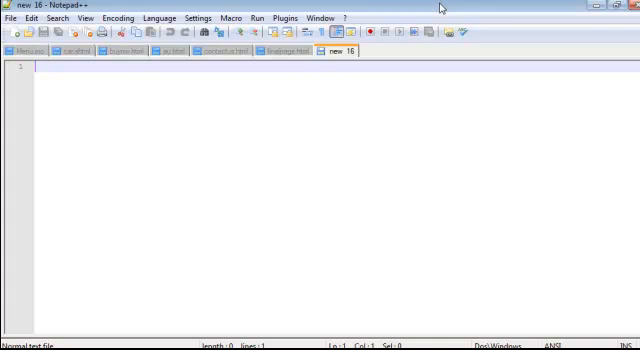
# Type an html skeleton with <html>, <head>, </head> and </html> tags in a new document.
pyautogui.write('<html>')
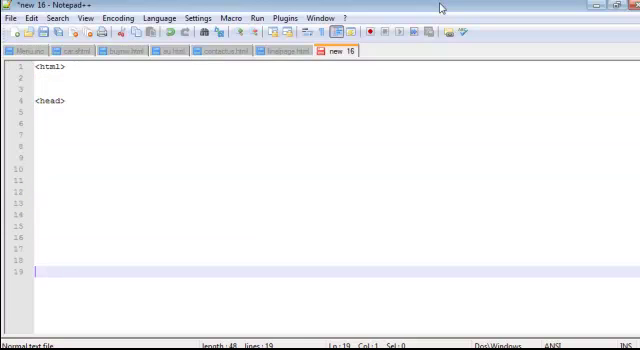
pyautogui.write('</head>')
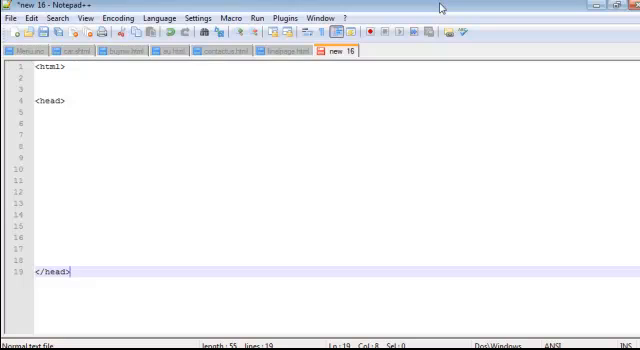
pyautogui.write('</html>')
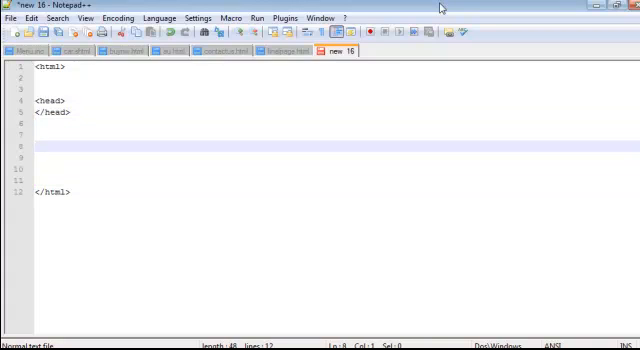
# Add <form method="" action=""></form> below </head>, noting GET and POST as method options.
pyautogui.write('<')
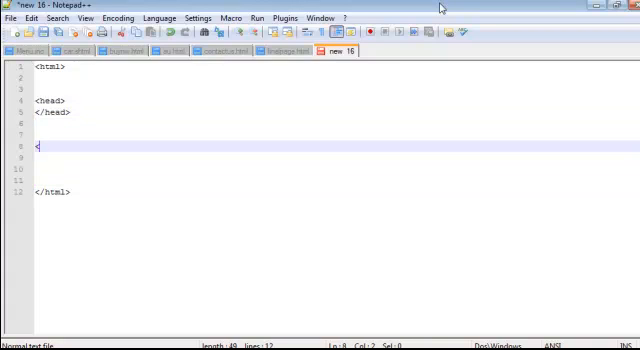
pyautogui.write('form method="')
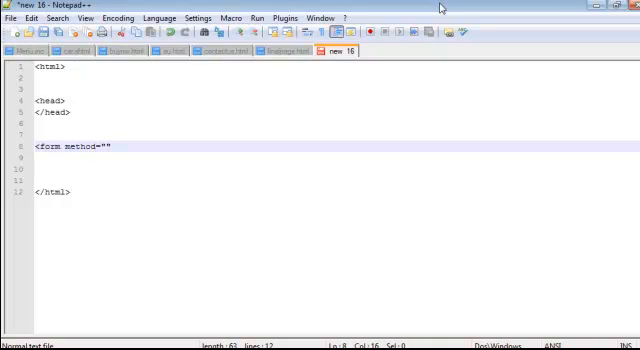
pyautogui.write('action')
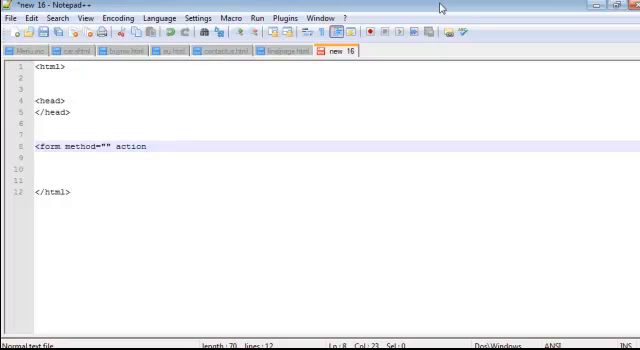
pyautogui.write('="">')
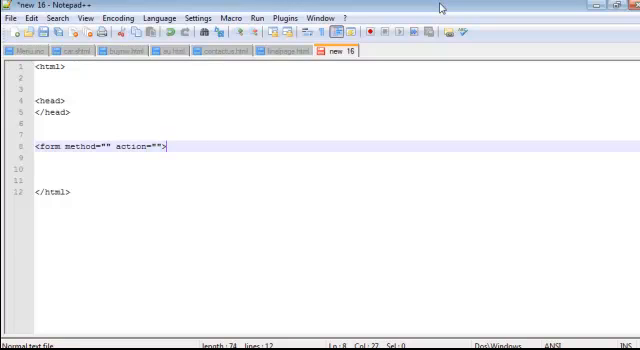
pyautogui.write('</f')
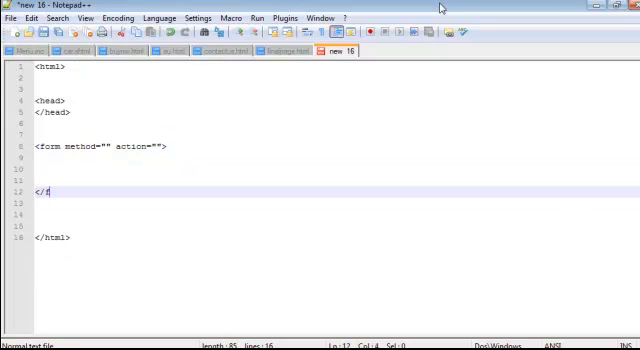
pyautogui.write('orm>')
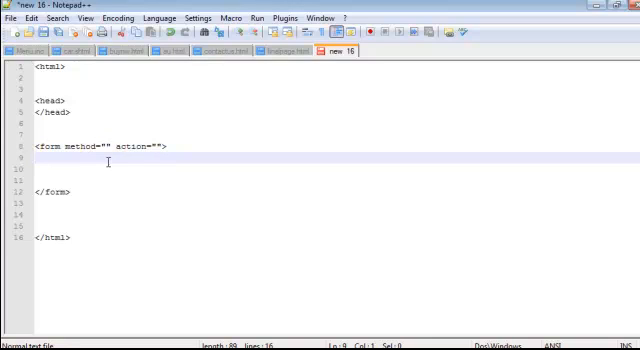
pyautogui.write('GET')
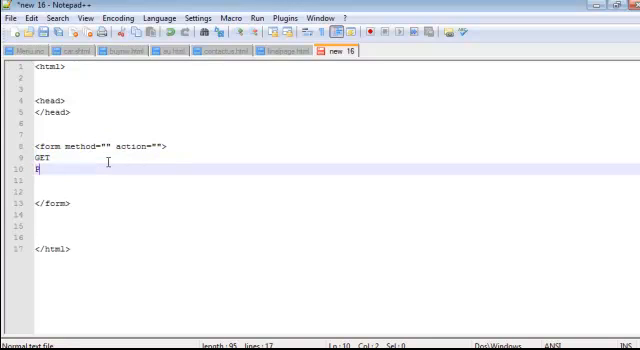
pyautogui.write('POST')
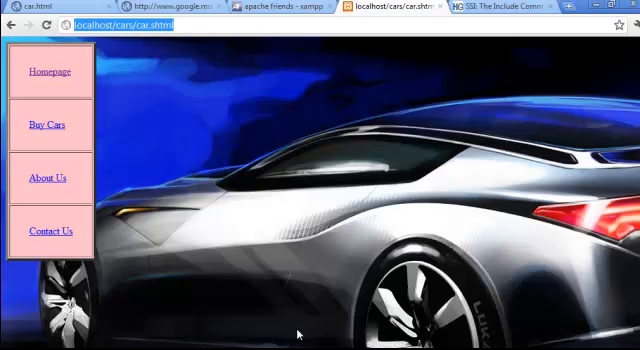
pyautogui.moveTo(508, 30)
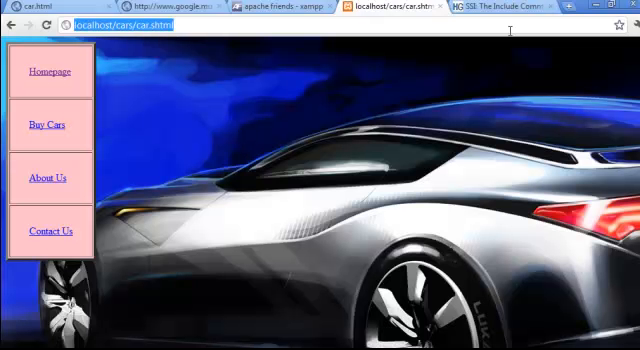
pyautogui.moveTo(472, 142)
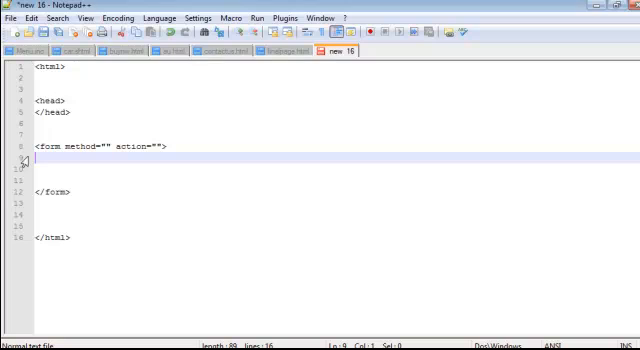
# Start a line inside the form, discarding a mistyped table tag.
pyautogui.click(58, 132)
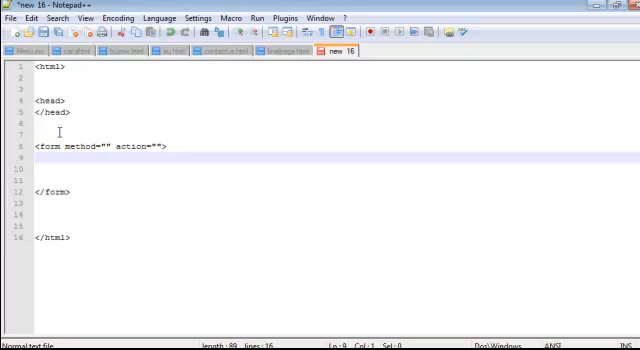
pyautogui.write('<TABL')
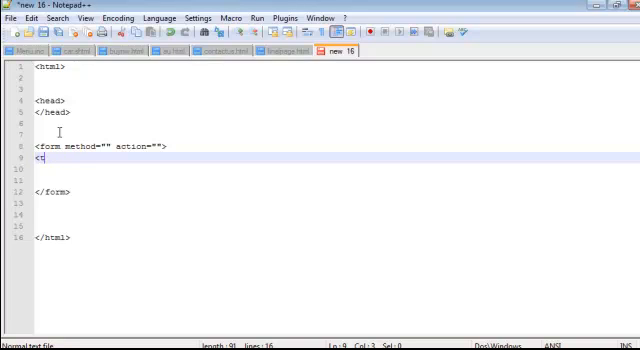
pyautogui.write('able>')
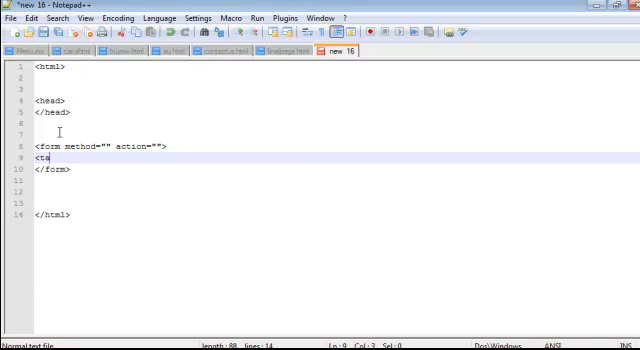
pyautogui.press('BackSpace')
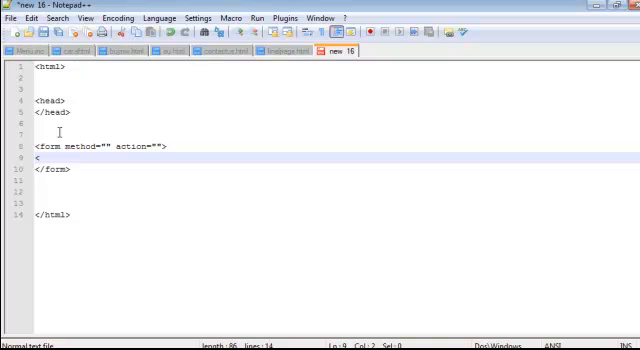
# Write Name:<input type="text" name="myname"></input> in the form and begin saving the file.
pyautogui.write('<input t')
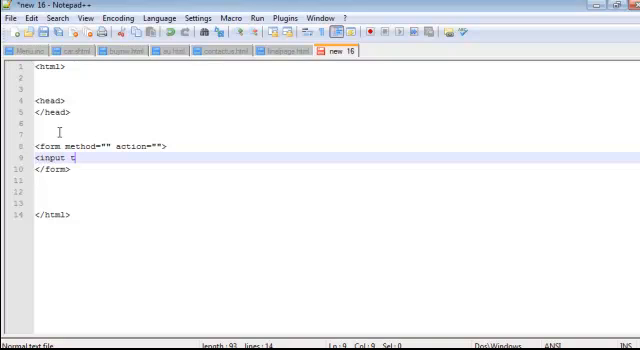
pyautogui.write('ype=""')
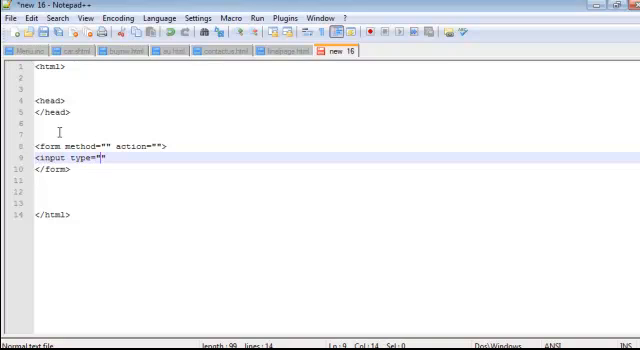
pyautogui.write('text')
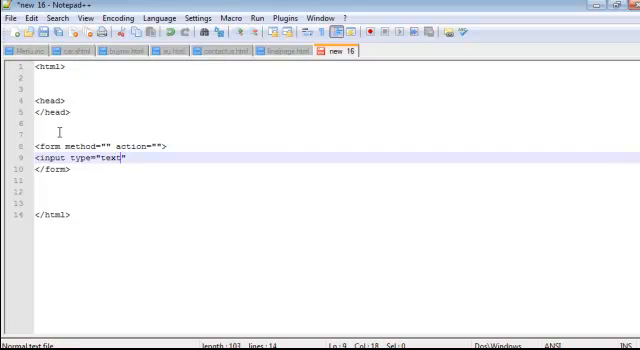
pyautogui.write('><')
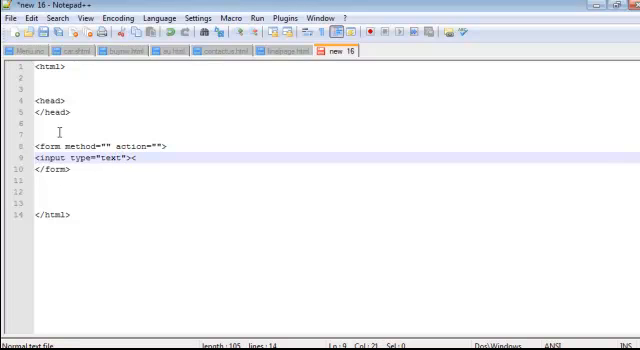
pyautogui.write('/input>')
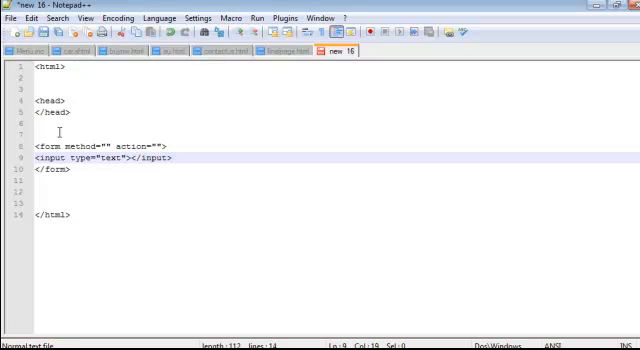
pyautogui.write('name="')
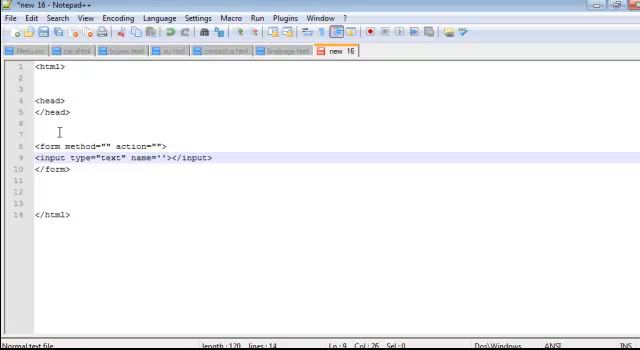
pyautogui.write('myname')
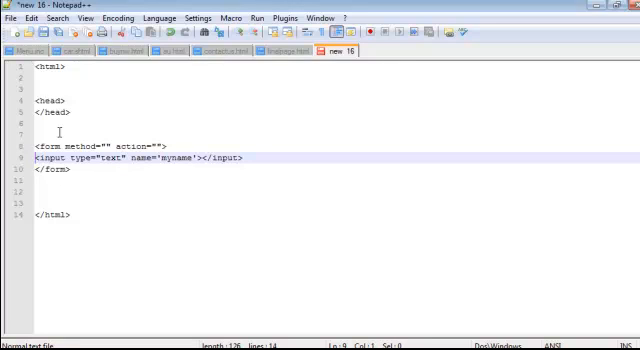
pyautogui.write('Name:')
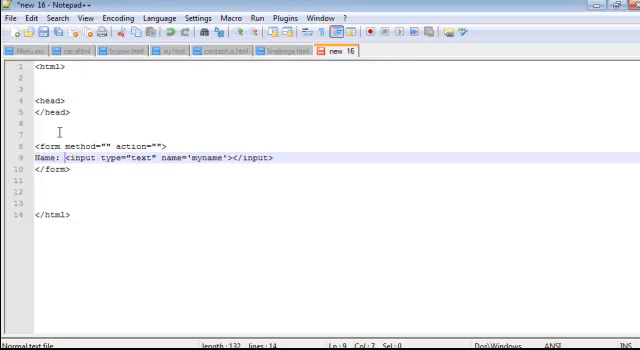
pyautogui.press('Backspace')
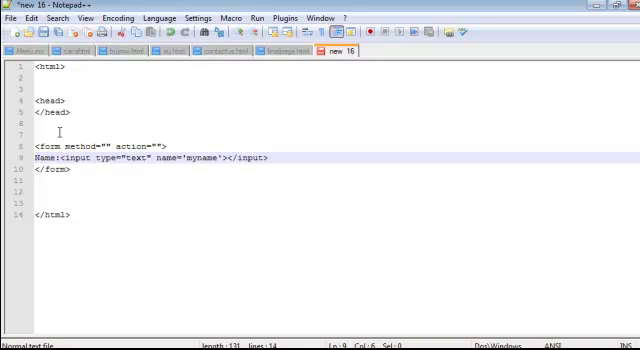
pyautogui.press('ctrl+s')
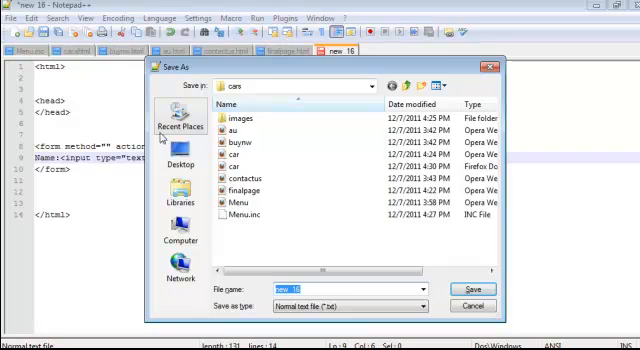
# Save the page as register.html in the basics folder on the Desktop.
pyautogui.click(182, 160)
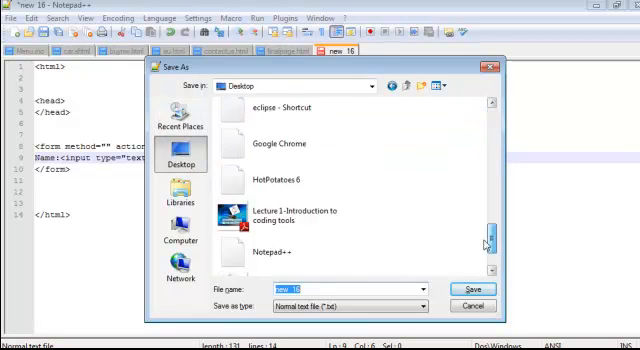
pyautogui.scroll(-3)
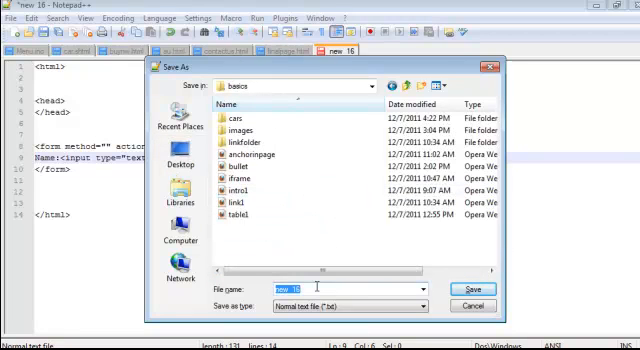
pyautogui.write('register')
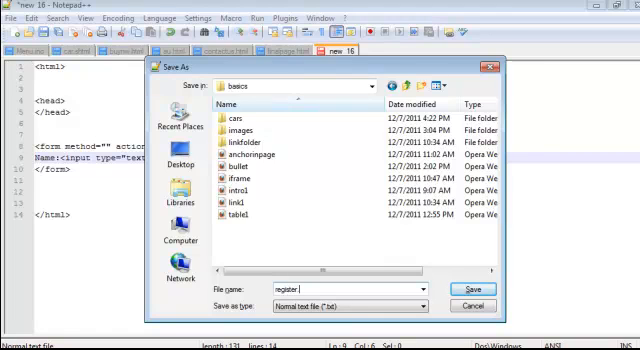
pyautogui.click(472, 286)
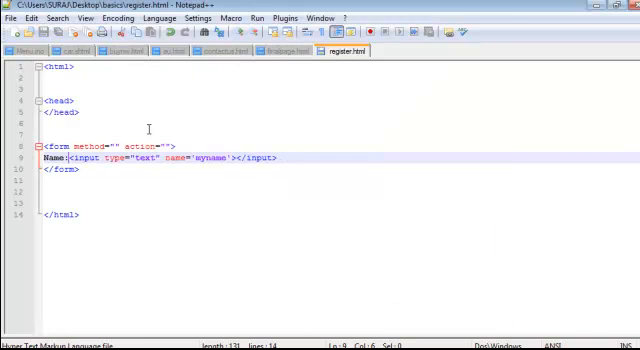
# Wrap the form in <body></body> and add a <br> line break after the Name input.
pyautogui.write('<body>')
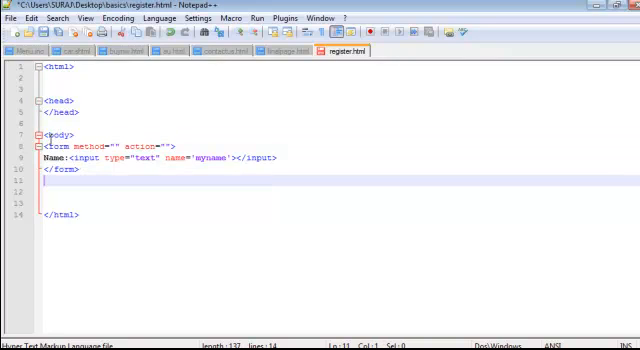
pyautogui.write('</body>')
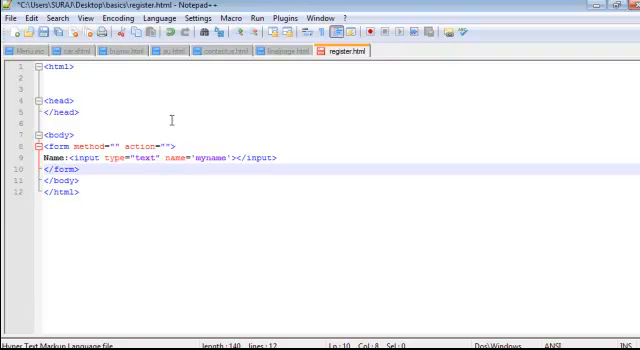
pyautogui.click(282, 156)
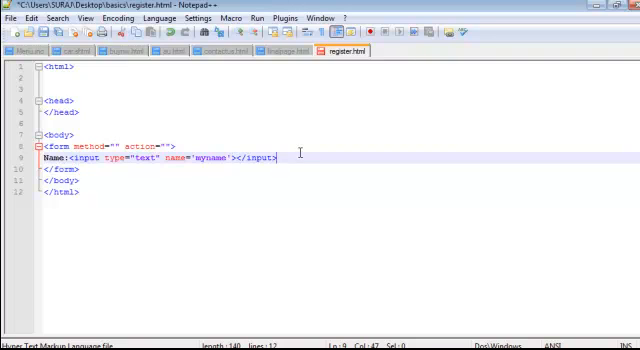
pyautogui.press('Enter')
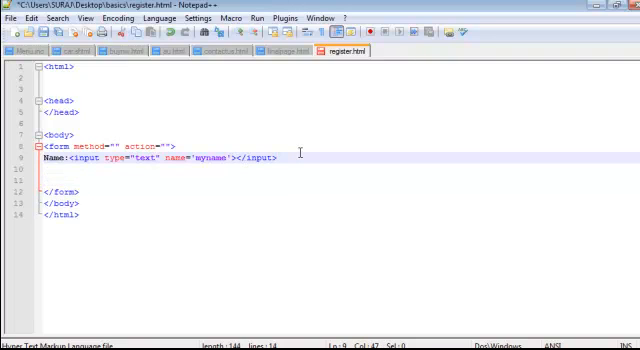
pyautogui.write('<br>')
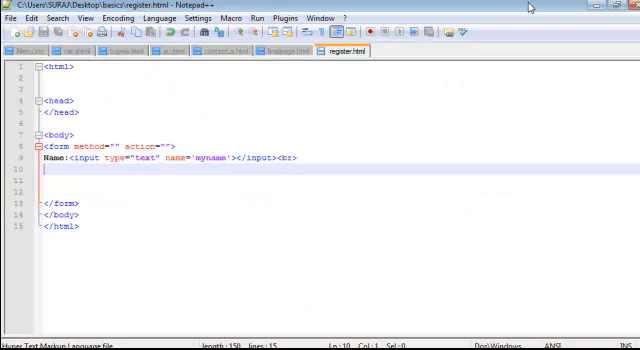
pyautogui.moveTo(442, 50)
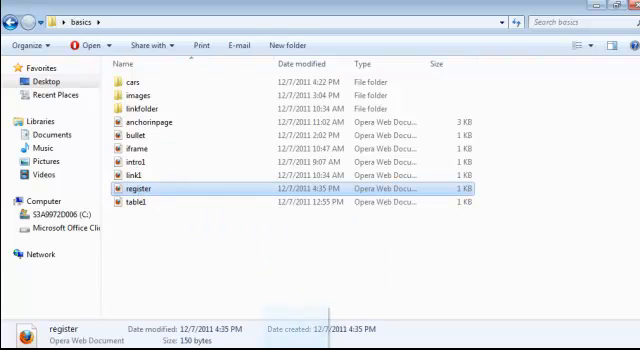
# Open register.html in the browser and type sample text into the Name box.
pyautogui.doubleClick(138, 188)
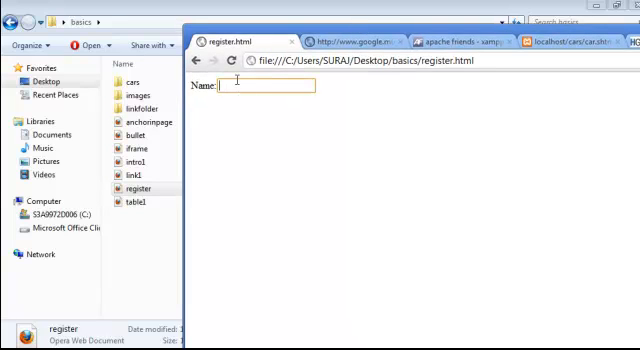
pyautogui.write('hshhshh')
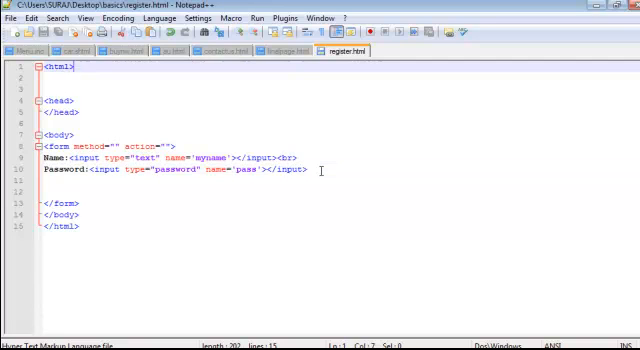
# Give the myname input id name and the password input id pass.
pyautogui.press('Enter')
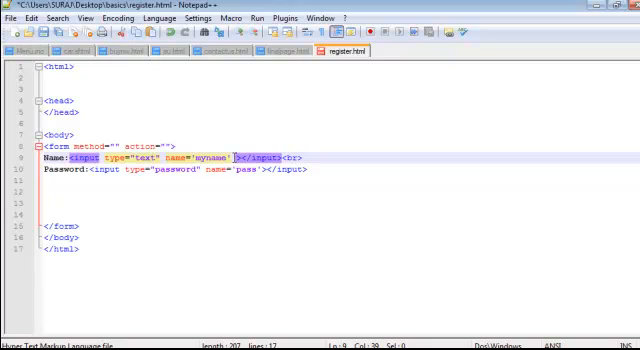
pyautogui.write("id=''")
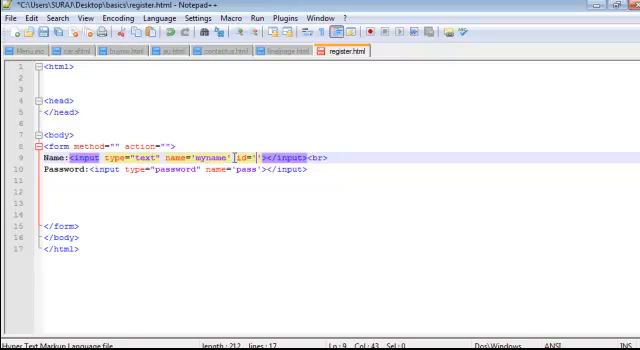
pyautogui.write('name')
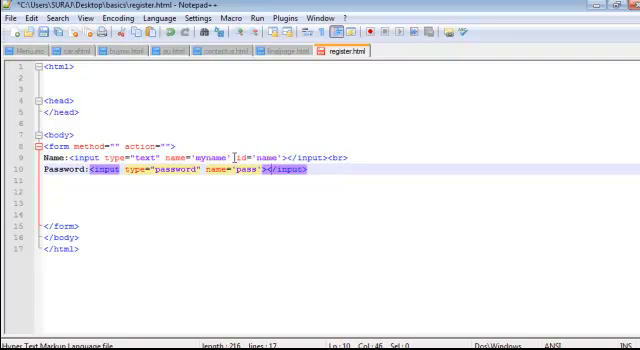
pyautogui.write('id=')
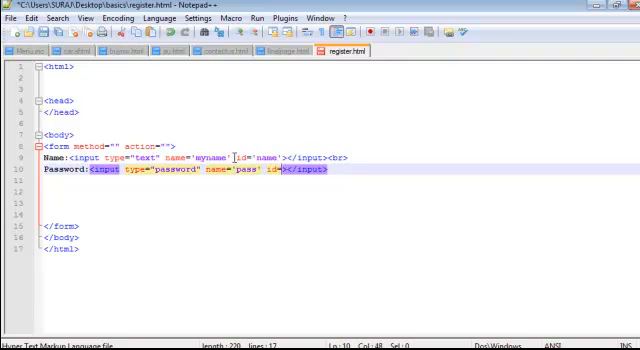
pyautogui.write('pas"')
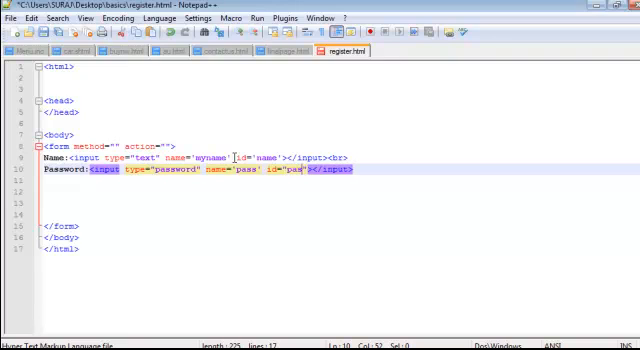
pyautogui.write('s')
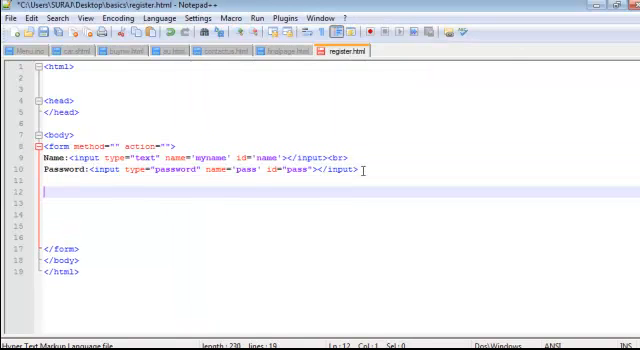
# Write Your text: with a textarea cols="7" rows="7" holding jsjjs, closed and followed by <br>.
pyautogui.write('Your text:')
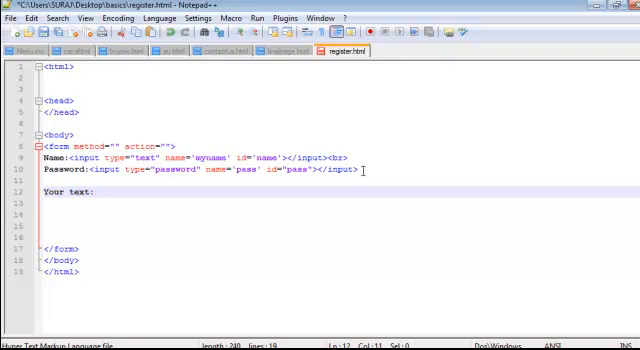
pyautogui.write('<text')
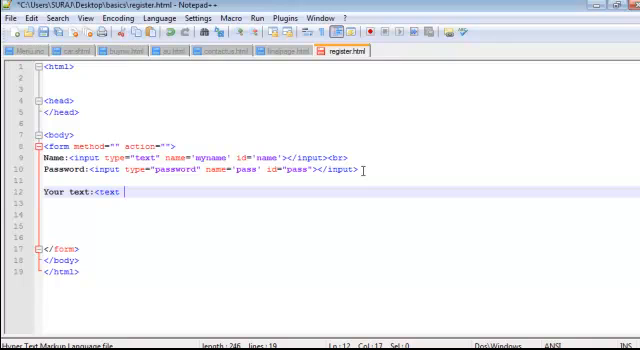
pyautogui.write('area')
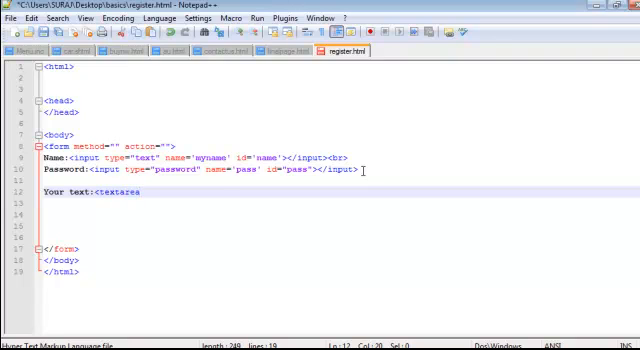
pyautogui.write('cols')
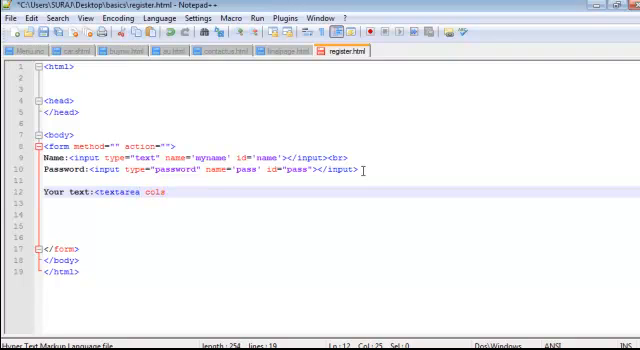
pyautogui.write('="\'')
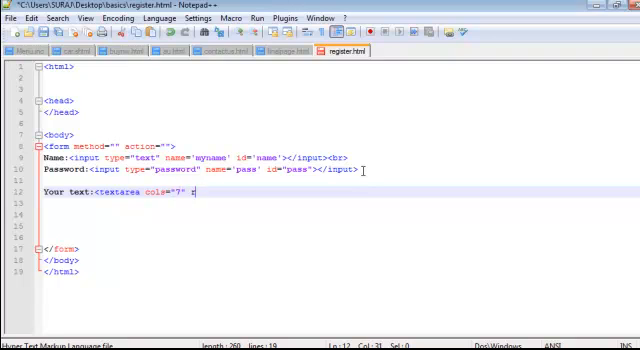
pyautogui.write('rows=""')
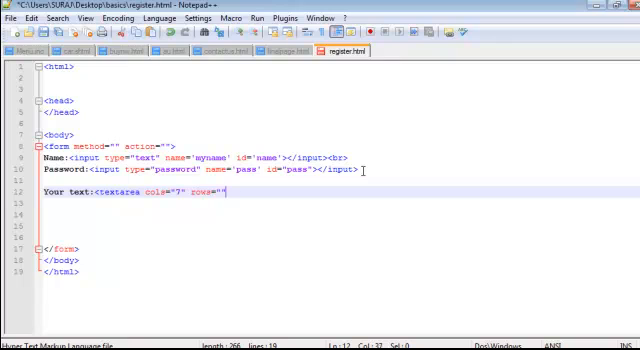
pyautogui.write('7">')
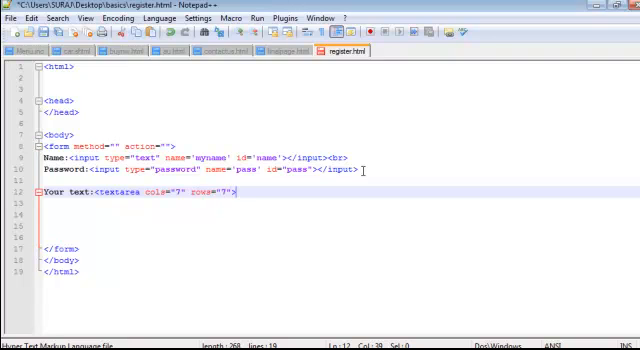
pyautogui.write('</textarea>')
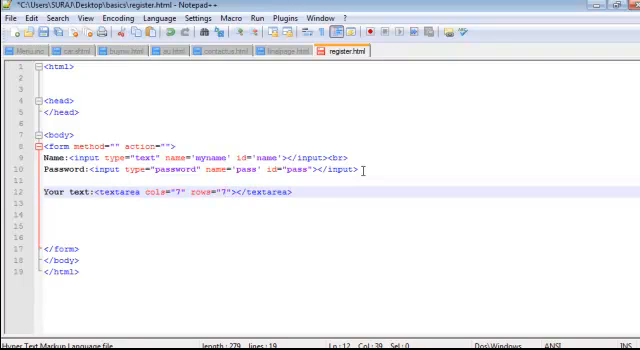
pyautogui.write('jsjjsj')
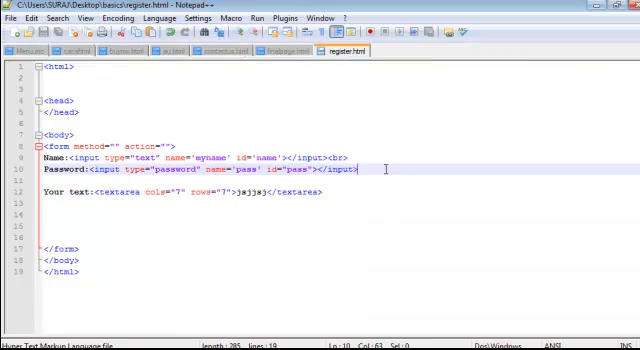
pyautogui.write('<br>')
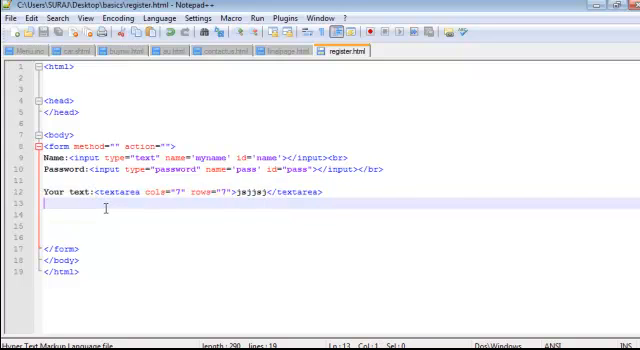
# Write the Your option label and open a <select name="sel"> on its own line.
pyautogui.write('Your')
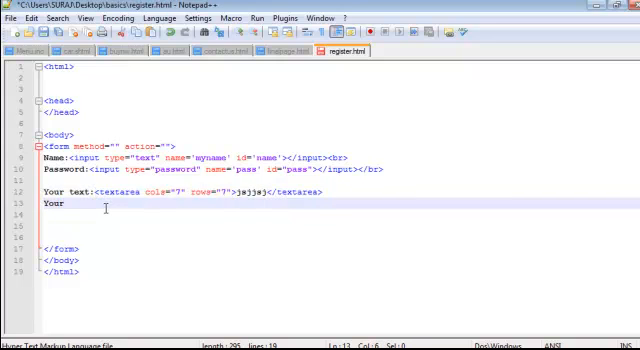
pyautogui.write('option :')
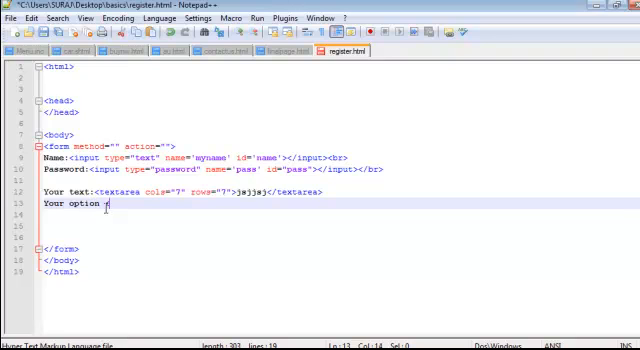
pyautogui.write('selec')
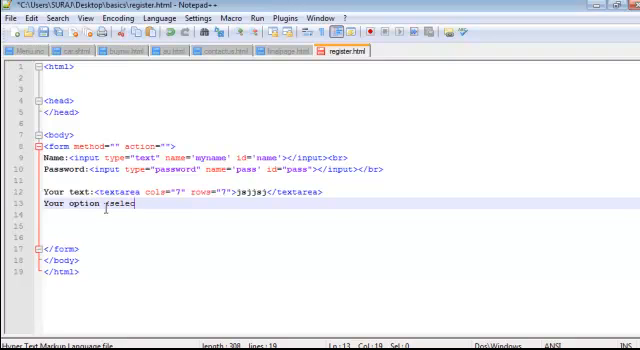
pyautogui.write('name')
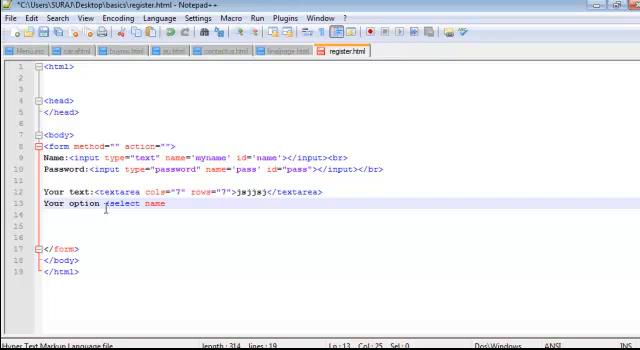
pyautogui.write('="sel"')
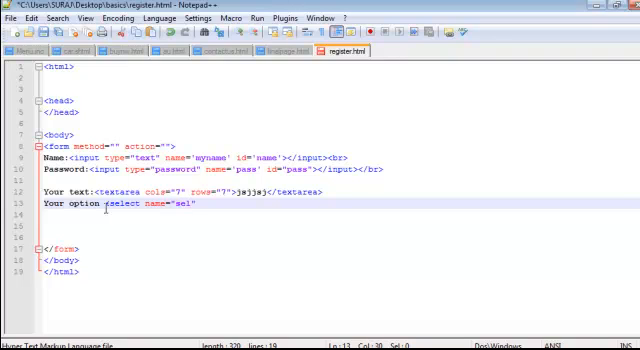
pyautogui.press('Enter')
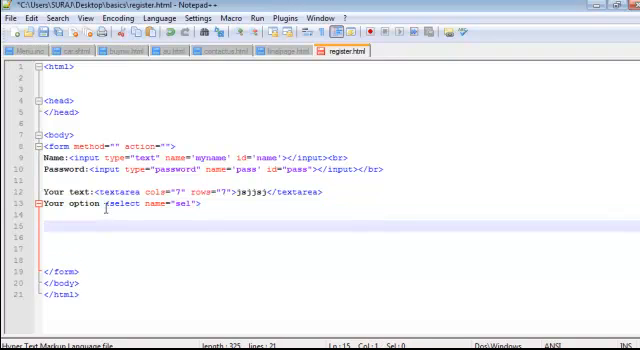
# Add two <option value=""> entries, close with </select><br>, and return to the HTML source.
pyautogui.write('<option >')
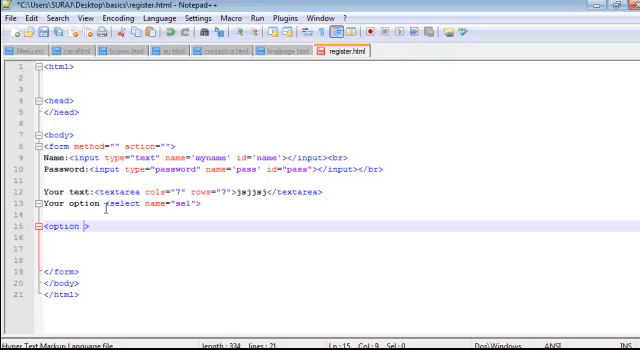
pyautogui.write('value=')
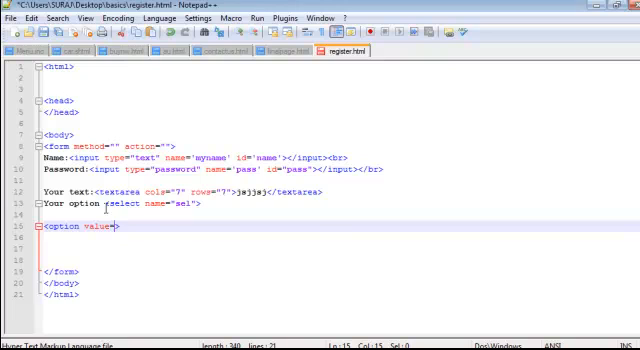
pyautogui.write('""')
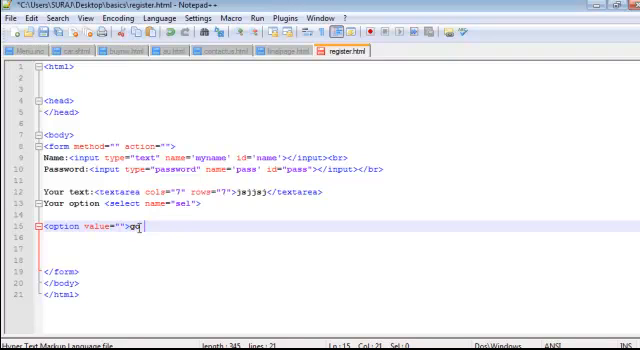
pyautogui.write('</option>')
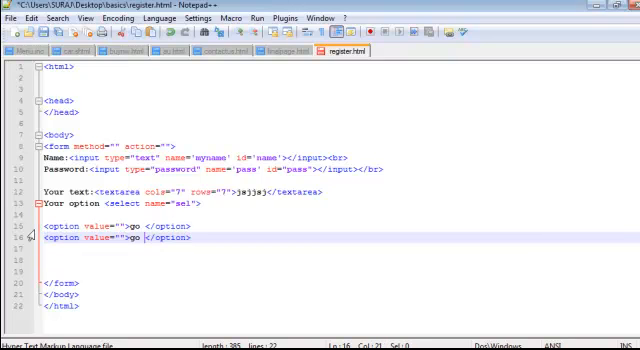
pyautogui.write('ne')
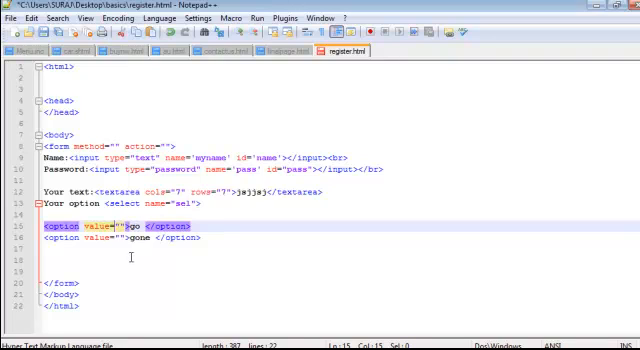
pyautogui.write('d')
pyautogui.write('g')
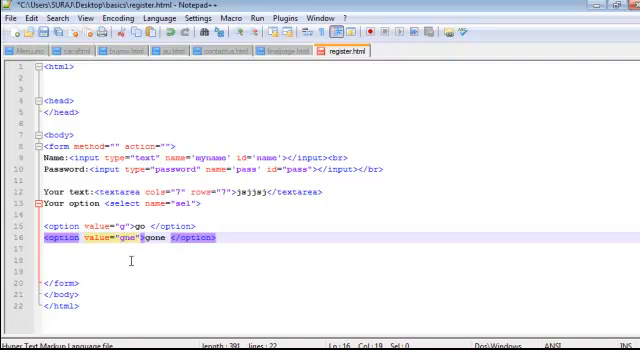
pyautogui.write('</select>')
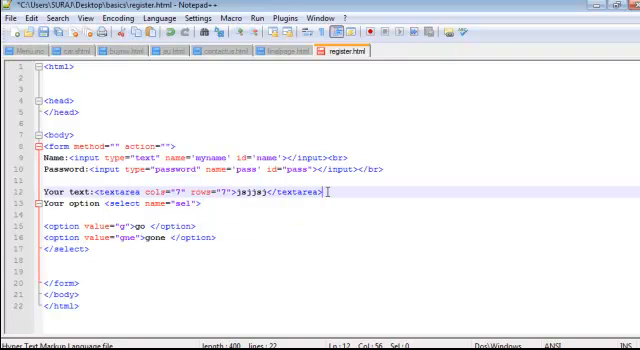
pyautogui.write('<br>')
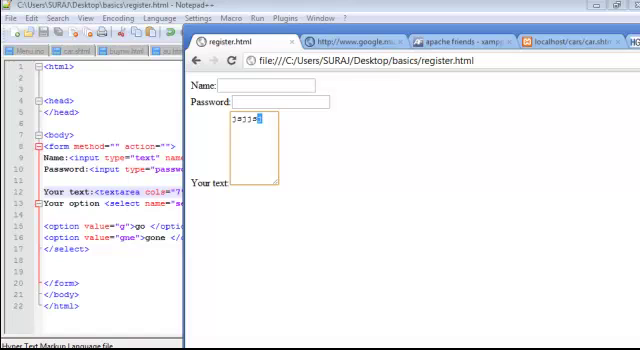
pyautogui.click(262, 196)
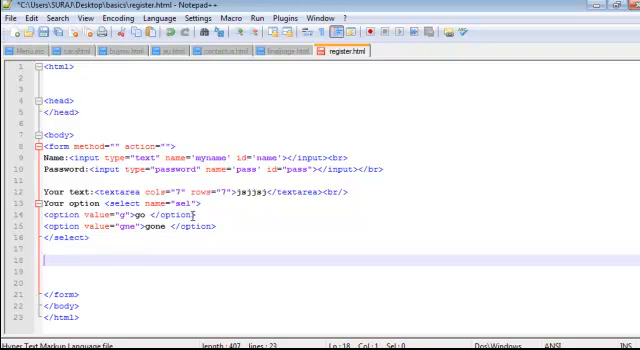
# Write the Sex: line with a Male radio input named male valued m.
pyautogui.write('su')
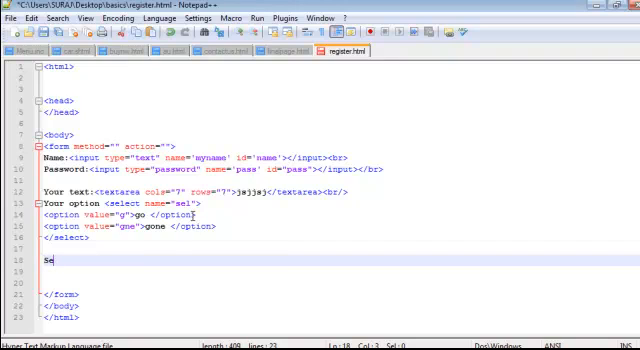
pyautogui.write('x: <input type="radio" >')
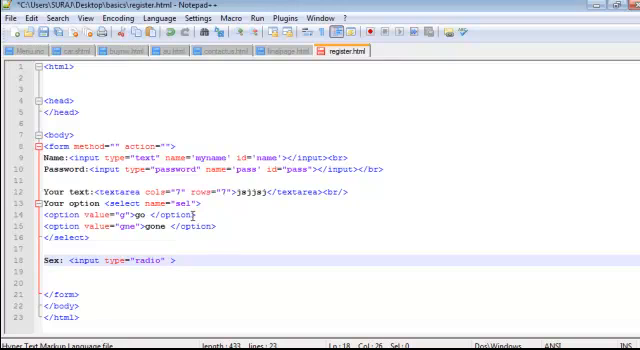
pyautogui.write('name="')
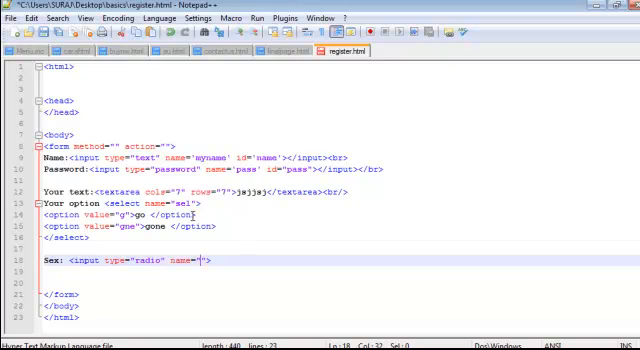
pyautogui.write('"')
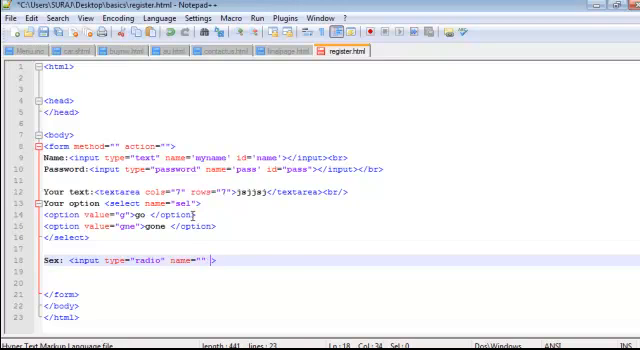
pyautogui.write('vale')
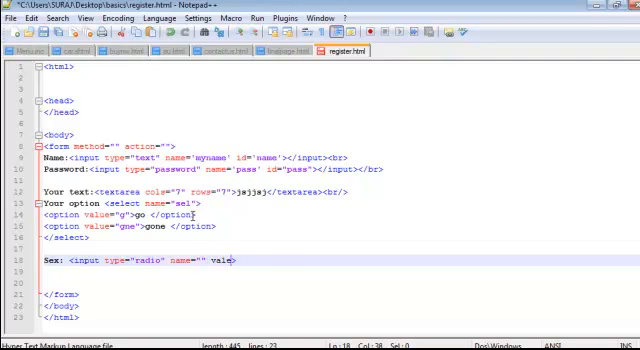
pyautogui.write('ue=')
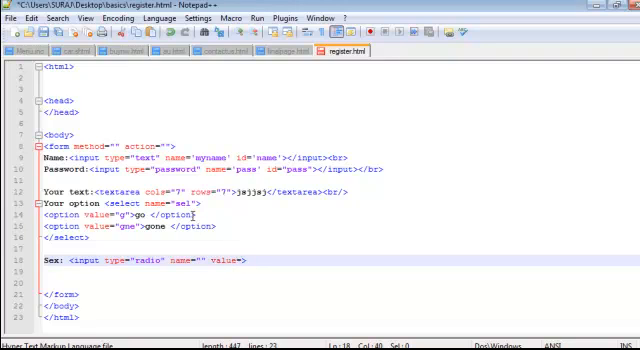
pyautogui.write('1')
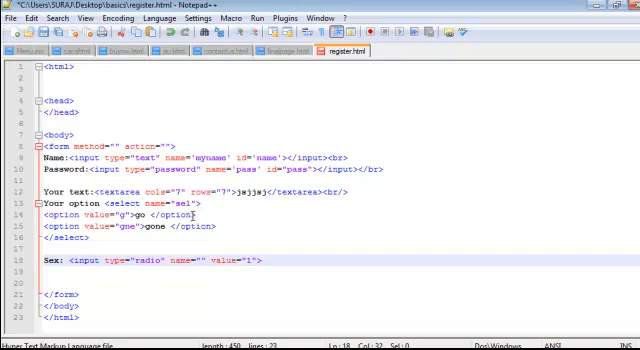
pyautogui.write('alpha')
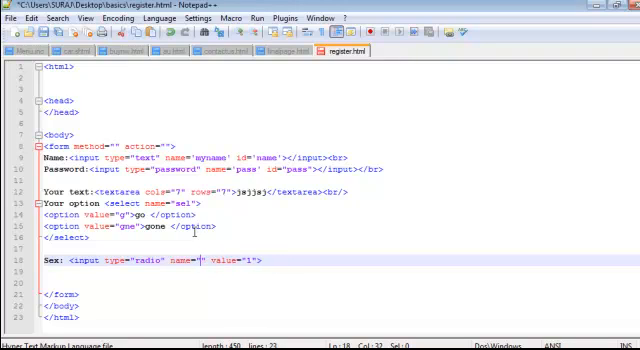
pyautogui.write('male')
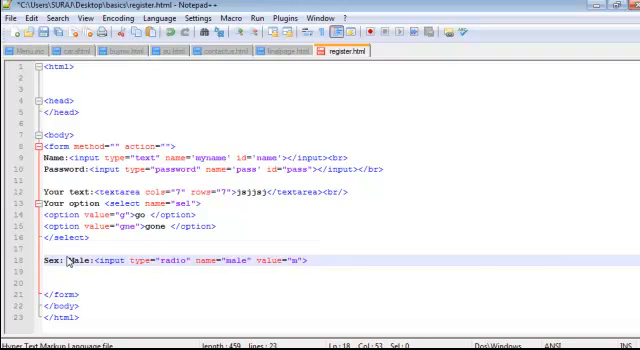
# Add the Female radio input named male valued f and end the line with <br/>.
pyautogui.write('Male:<input type="radio" name="male" value="f">')
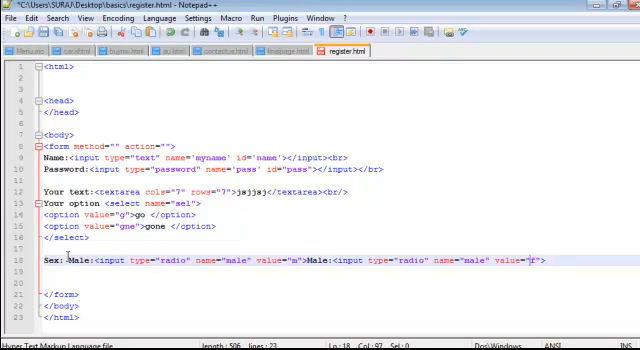
pyautogui.write('female')
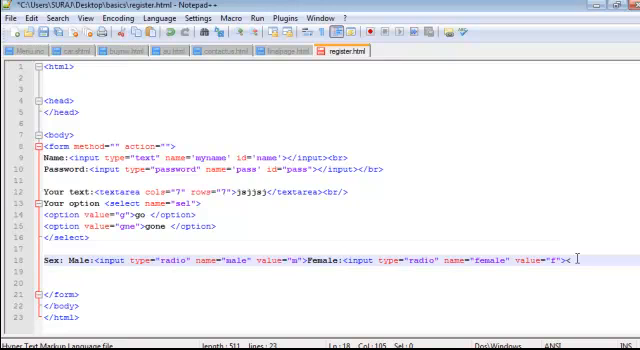
pyautogui.write('br')
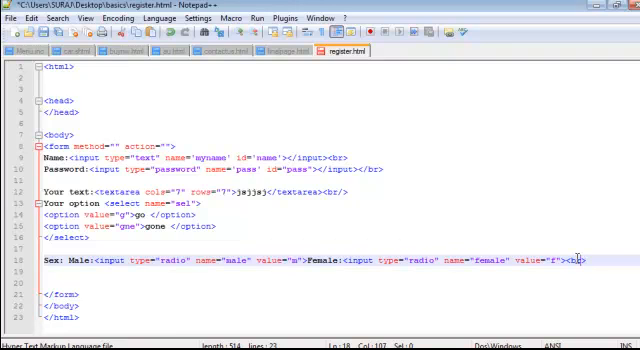
pyautogui.write('/')
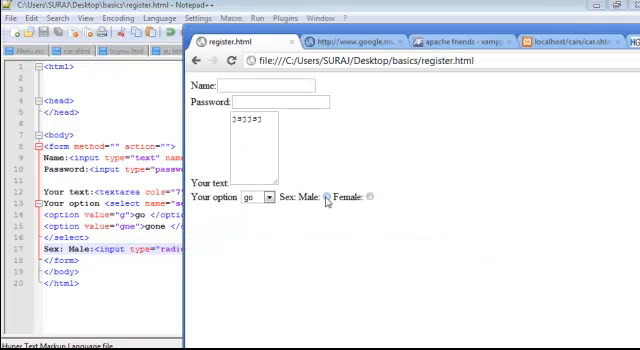
# Toggle the Female and Male radio buttons in Chrome, then view the page source from the menu.
pyautogui.click(330, 194)
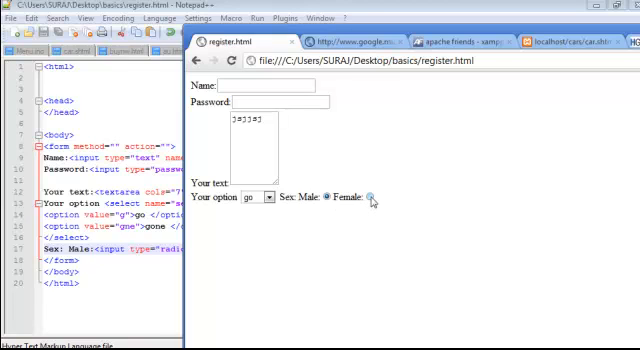
pyautogui.click(376, 196)
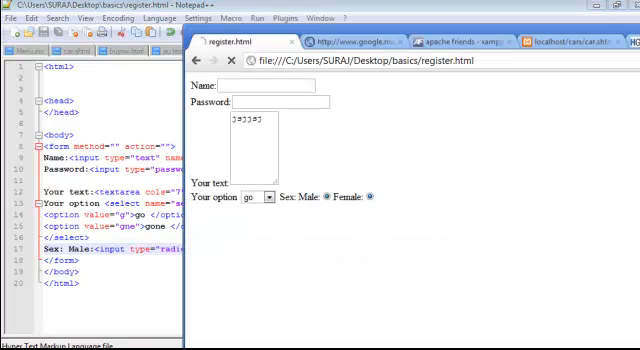
pyautogui.click(374, 196)
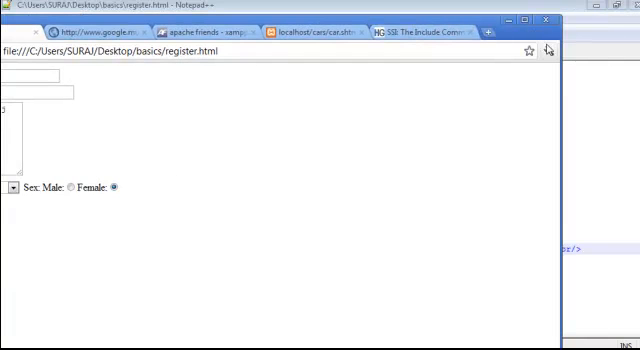
pyautogui.click(550, 52)
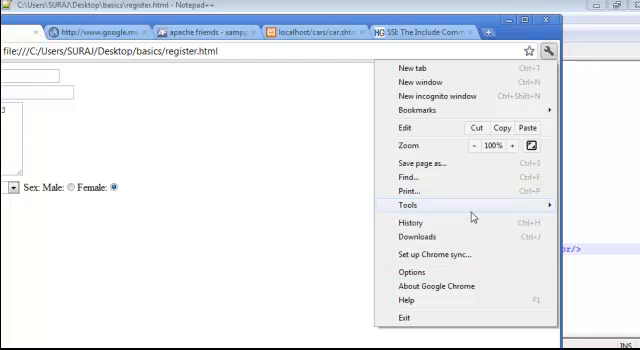
pyautogui.click(412, 204)
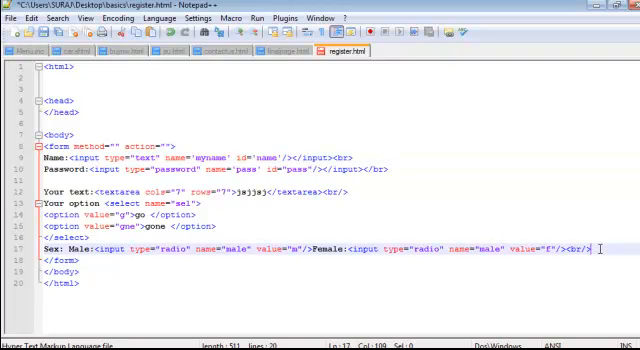
# Write <input type="submit" value=""> on a new line below the radio buttons.
pyautogui.press('Enter')
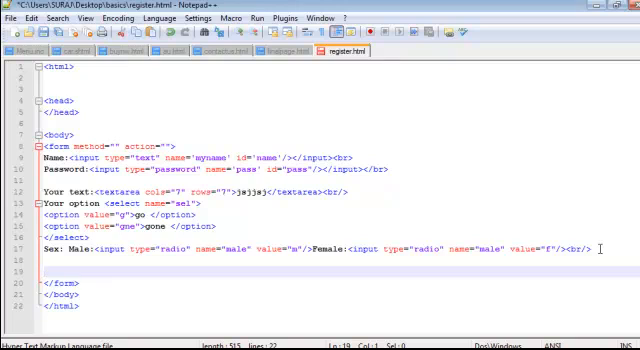
pyautogui.write('<input')
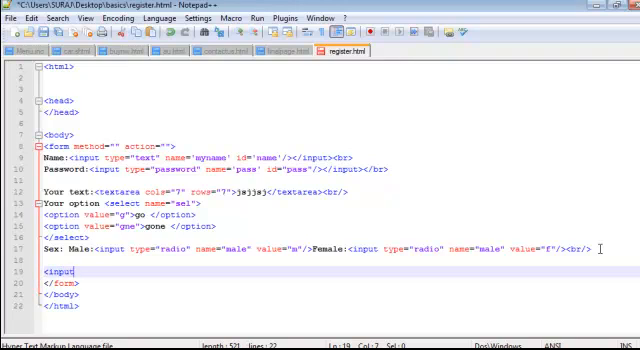
pyautogui.write('submit')
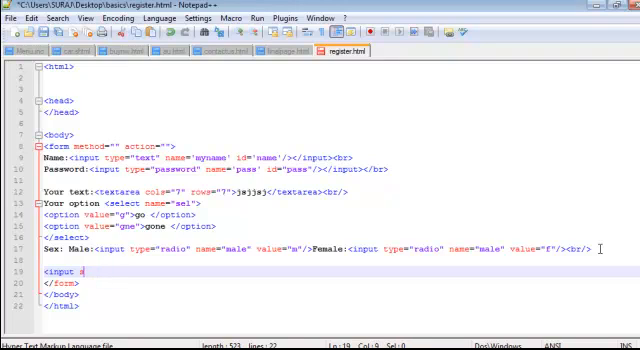
pyautogui.write('type="')
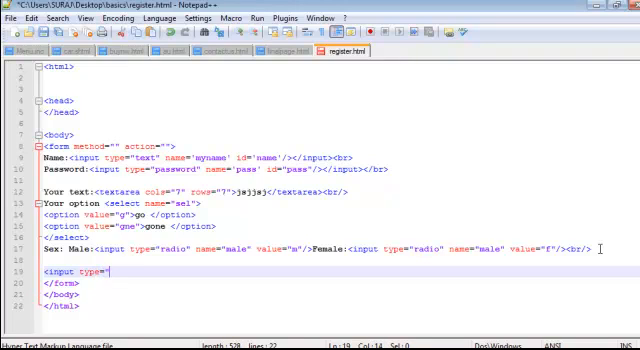
pyautogui.write('submit"</form>')
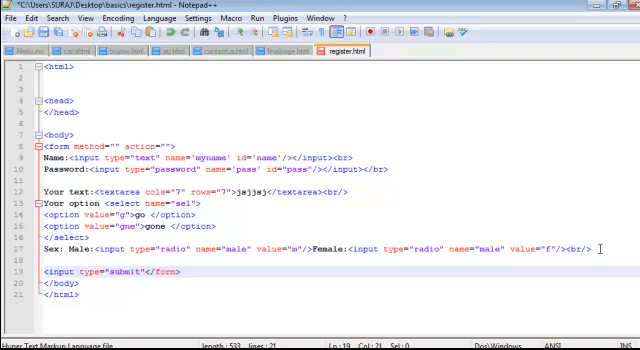
pyautogui.write('value=')
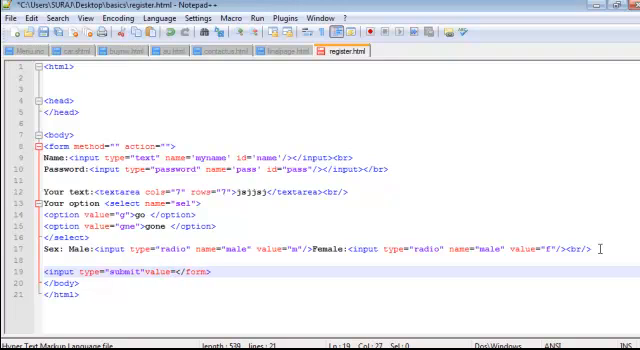
pyautogui.write('">')
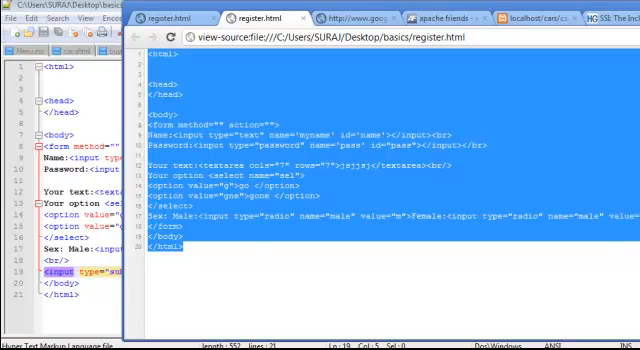
# Set the form to method="post" with action="hello.html" in register.html.
pyautogui.click(160, 18)
pyautogui.write('#')
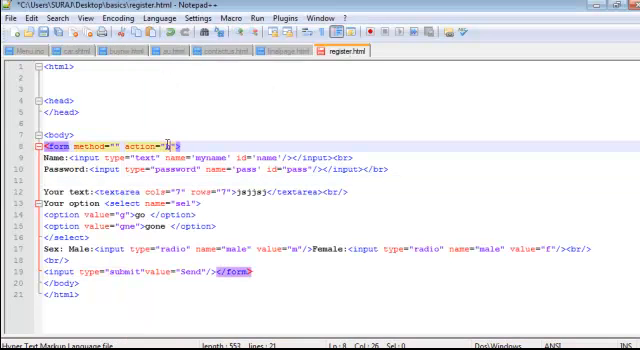
pyautogui.write('hello.html')
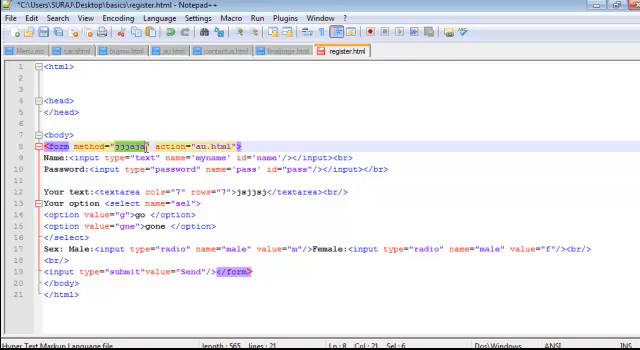
pyautogui.write('post')
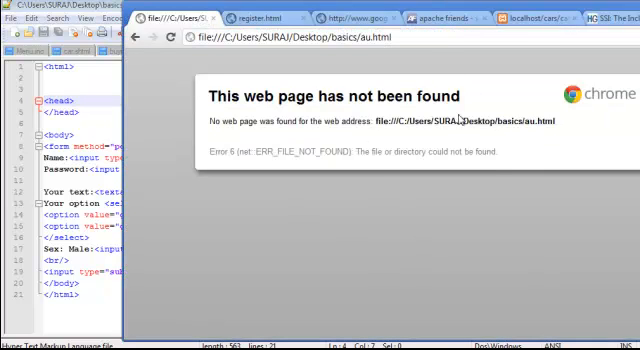
pyautogui.moveTo(438, 74)
pyautogui.write(' bgcolor="')
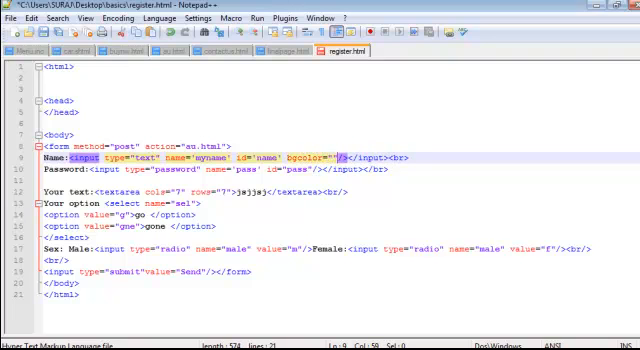
# Add bgcolor="pink" to the Name input, check it, and save register.html.
pyautogui.write('pink')
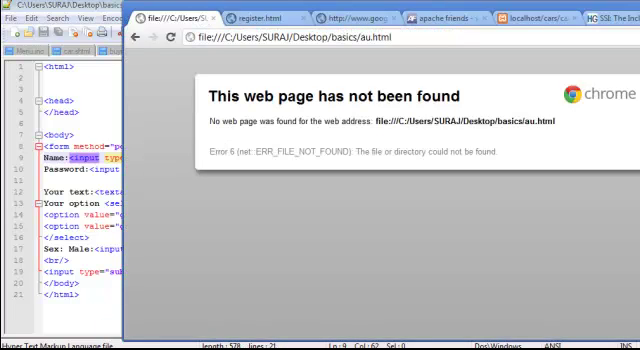
pyautogui.click(136, 40)
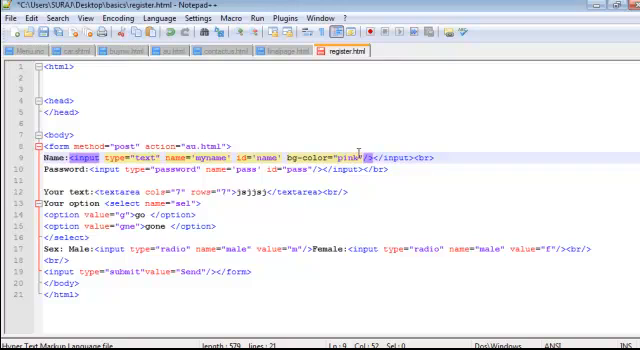
pyautogui.press('Backspace')
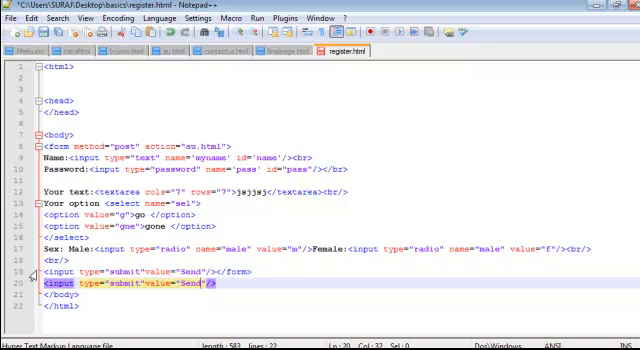
# Make the second button a reset input valued clear and test the form with a typed name.
pyautogui.write('clear')
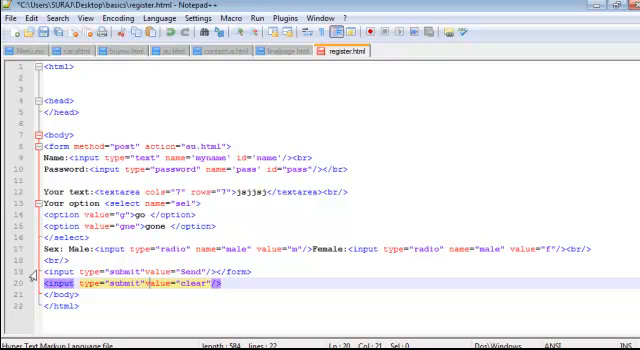
pyautogui.write('re')
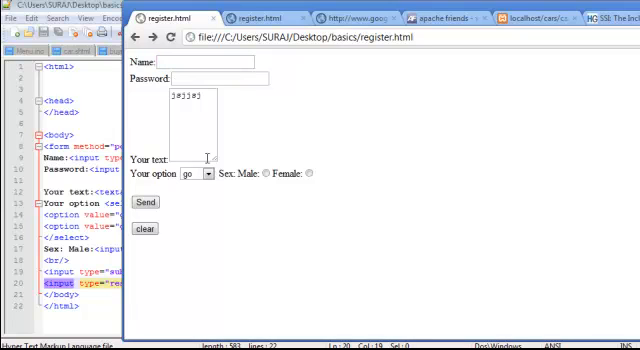
pyautogui.write('sfsa')
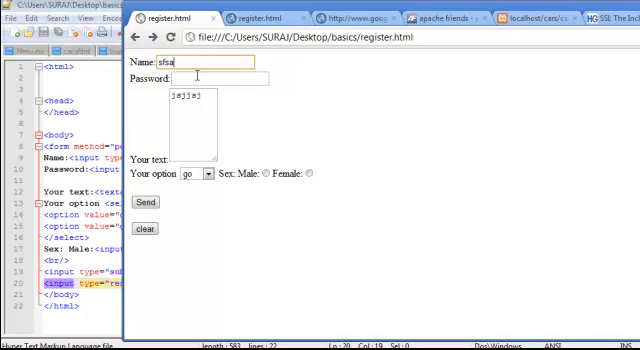